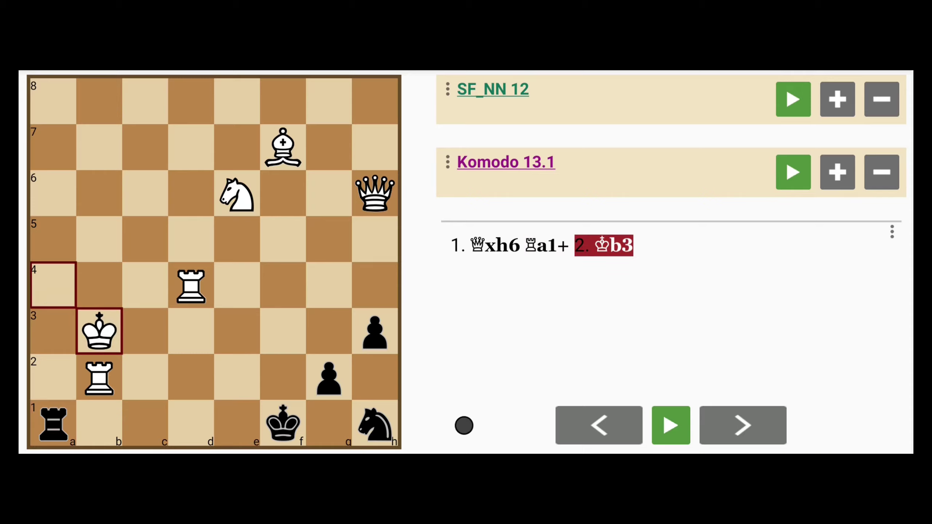
- Continue the line with ...Nf2 Qf4 g1=Q and Rdd2 after 1.Qxh6 Ra1+ Kb3
{"action": "left_click", "coordinate": [742, 425]}
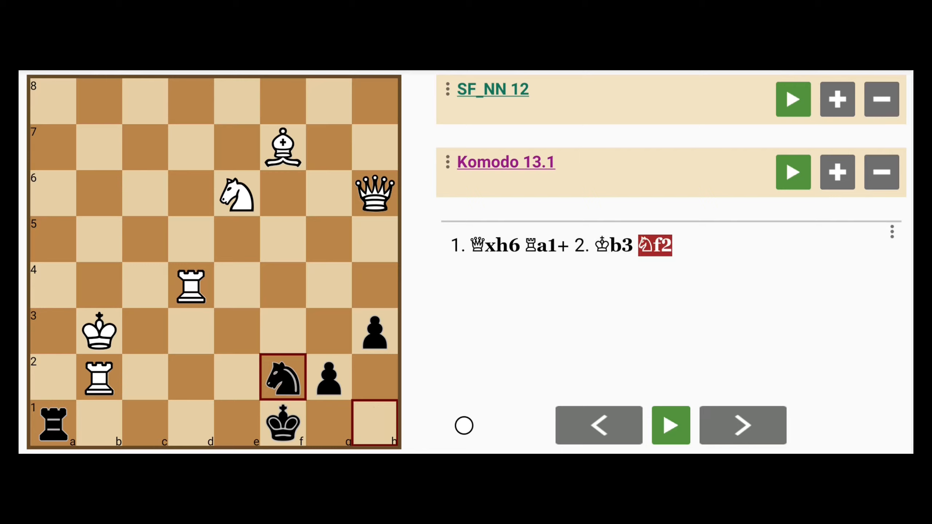
{"action": "left_click", "coordinate": [741, 425]}
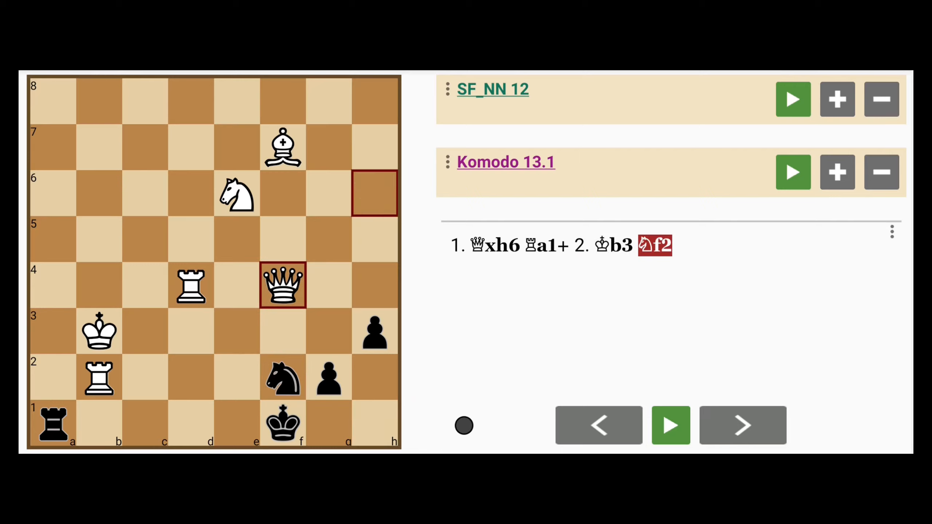
{"action": "left_click", "coordinate": [741, 425]}
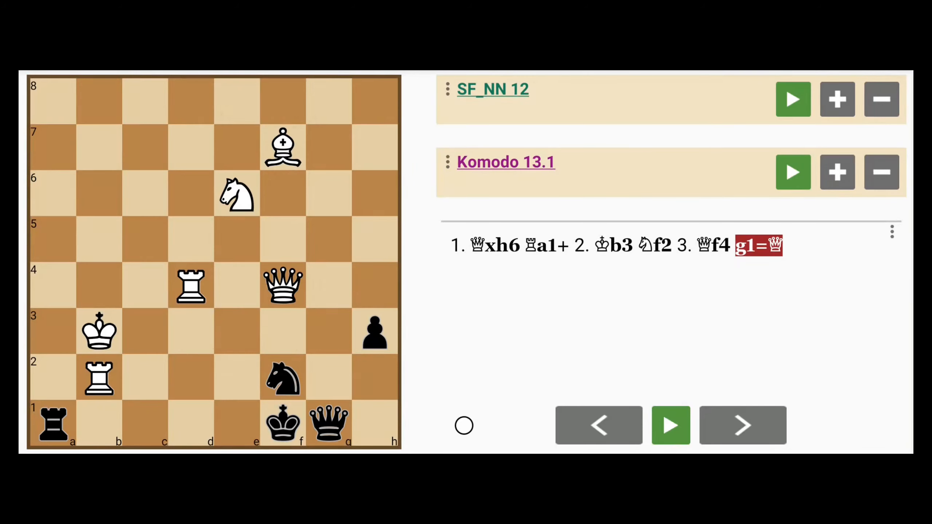
{"action": "left_click", "coordinate": [190, 285]}
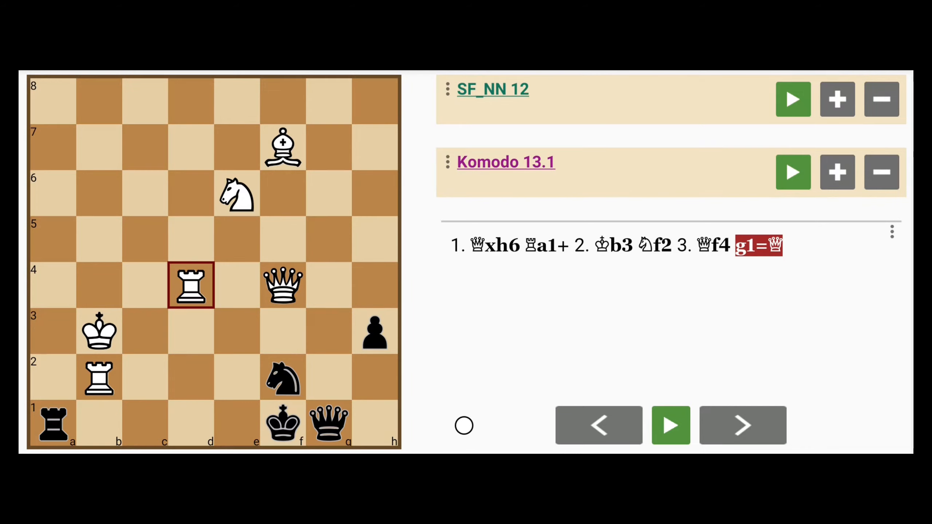
{"action": "left_click", "coordinate": [741, 425]}
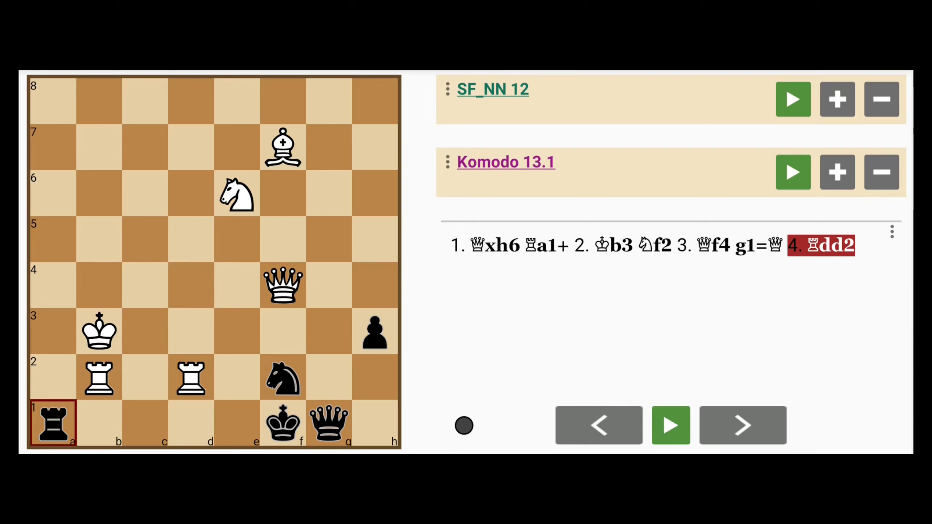
- Finish the line Kxa3 Kg2 Rxf2+ Qxf2 Qxf2+ Kh1 Qh2# scored 1-0
{"action": "left_click", "coordinate": [742, 425]}
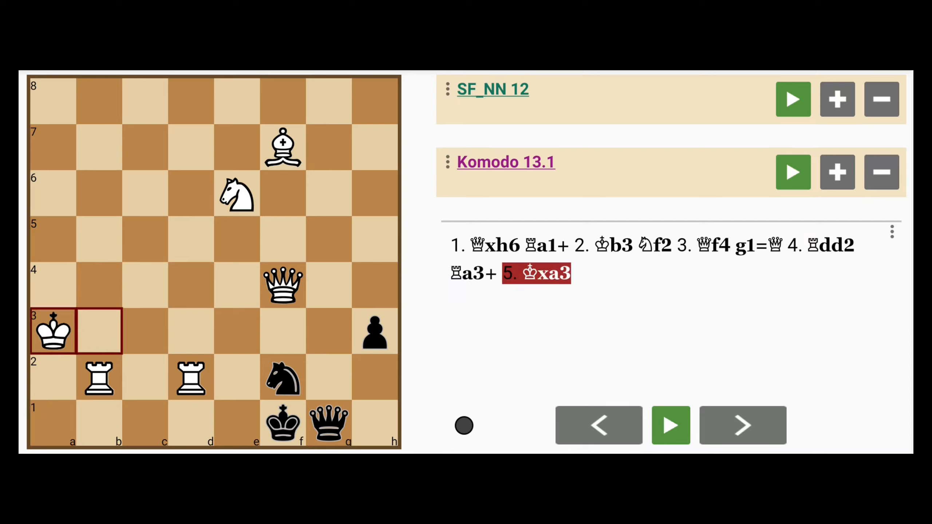
{"action": "left_click", "coordinate": [742, 425]}
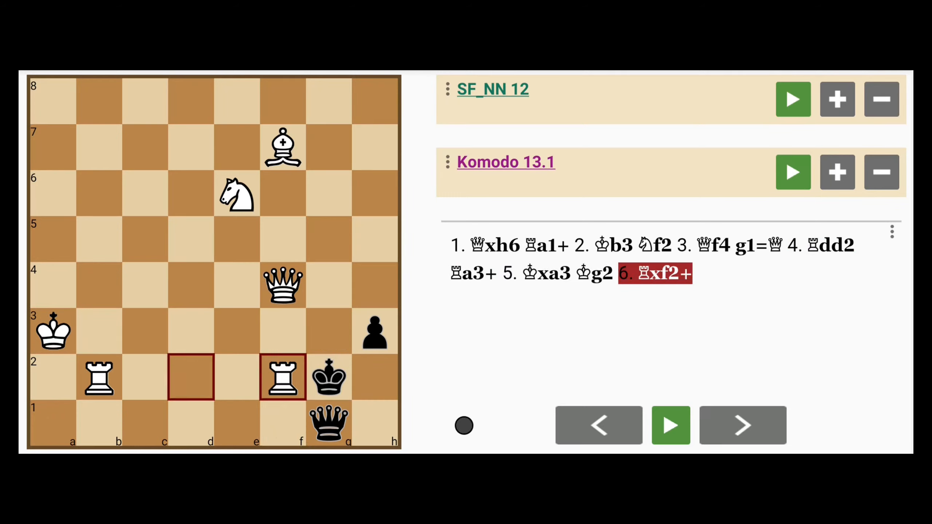
{"action": "left_click", "coordinate": [743, 426]}
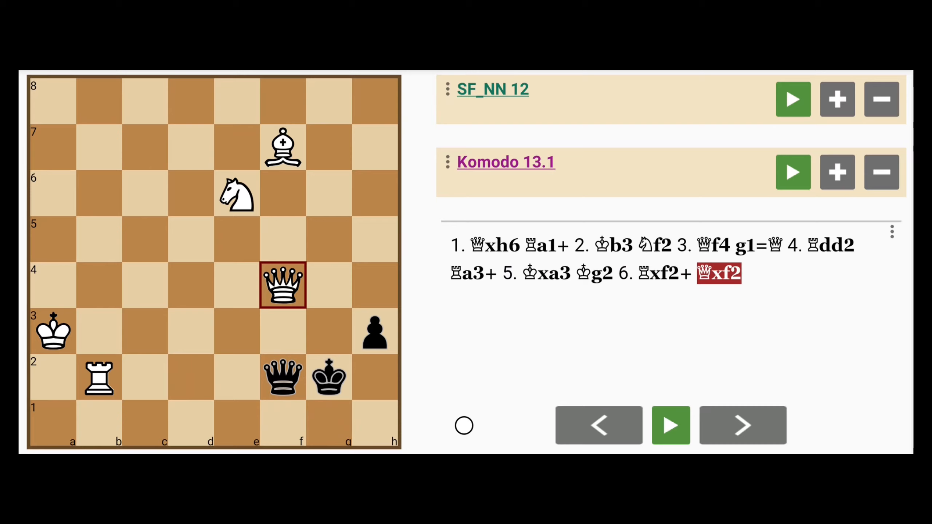
{"action": "left_click", "coordinate": [742, 425]}
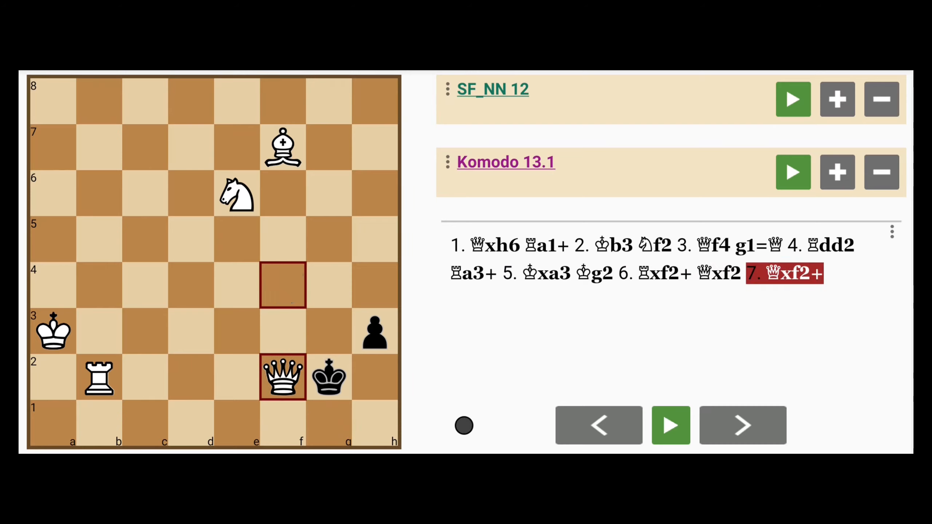
{"action": "left_click", "coordinate": [743, 425]}
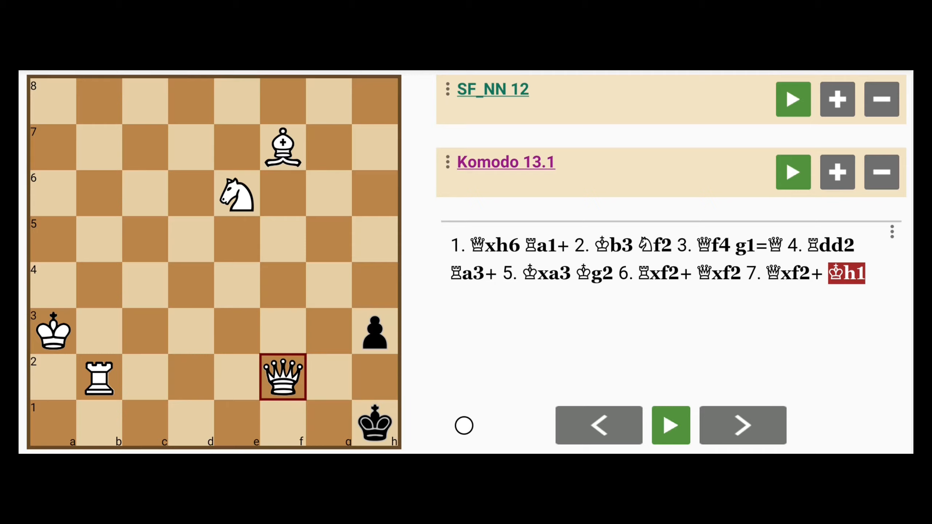
{"action": "left_click", "coordinate": [742, 426]}
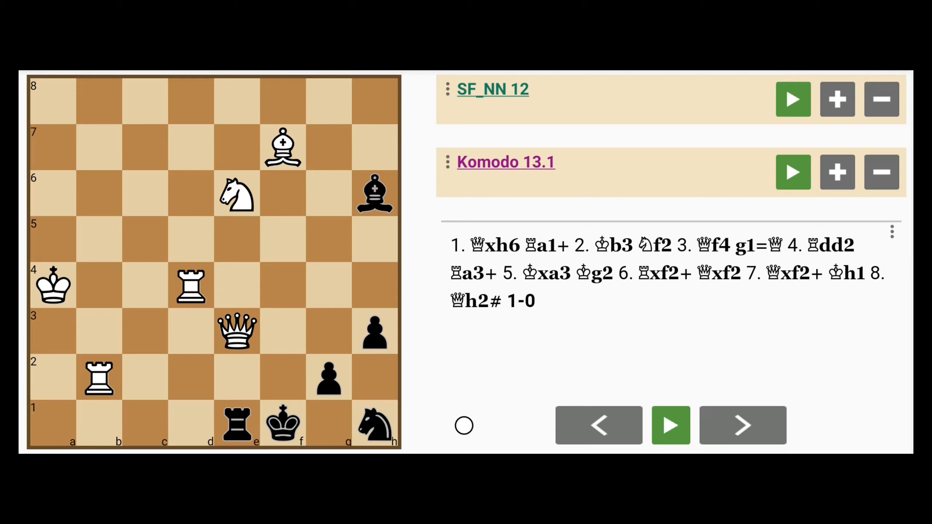
- Add analysis lines for SF_NN 12, start both engines, and play the key move 1.Ng5
{"action": "left_click", "coordinate": [837, 99]}
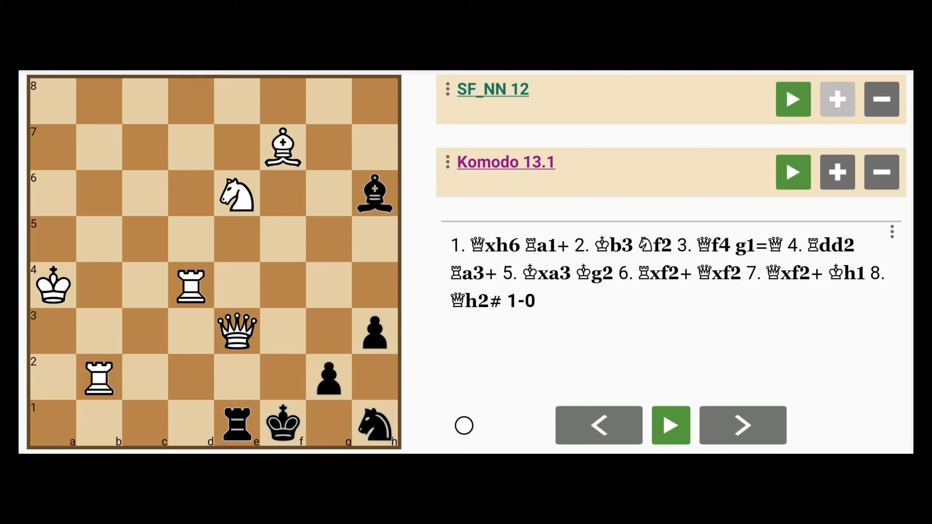
{"action": "left_click", "coordinate": [792, 99]}
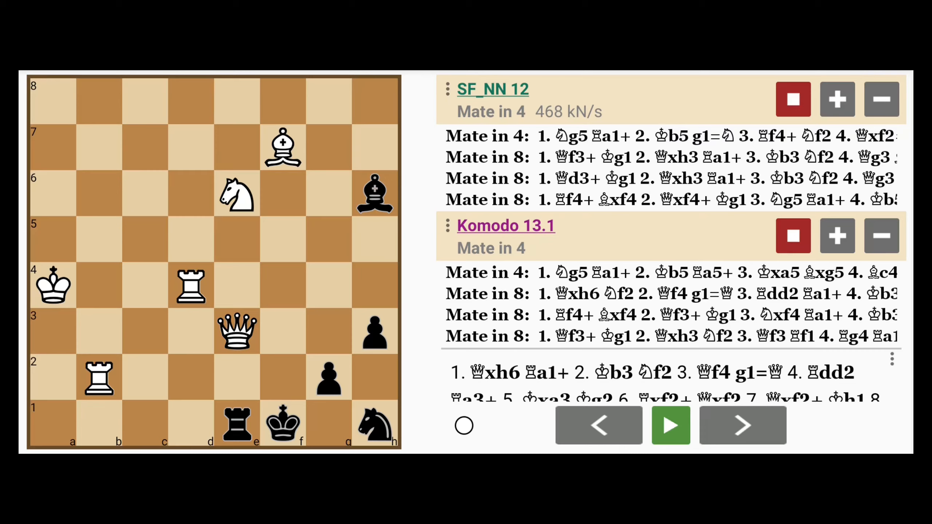
{"action": "left_click", "coordinate": [237, 192]}
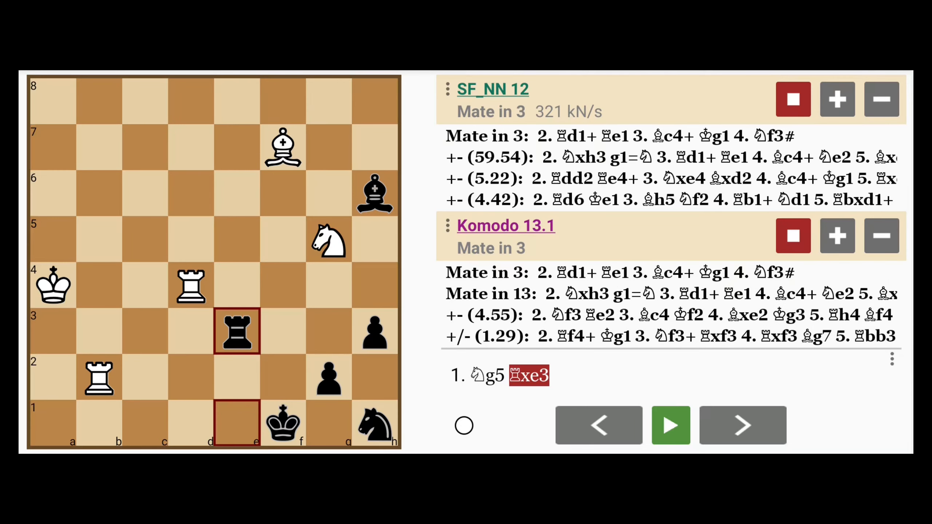
- Play out 2.Rd1+ Re1 3.Bc4+ Kg1 4.Nf3# to complete the mate-in-4 line
{"action": "left_click", "coordinate": [742, 425]}
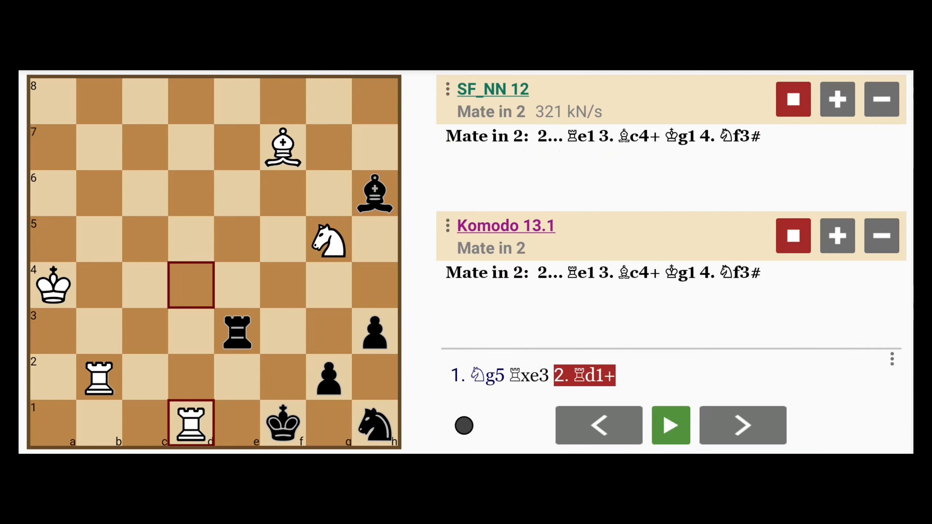
{"action": "left_click", "coordinate": [742, 425]}
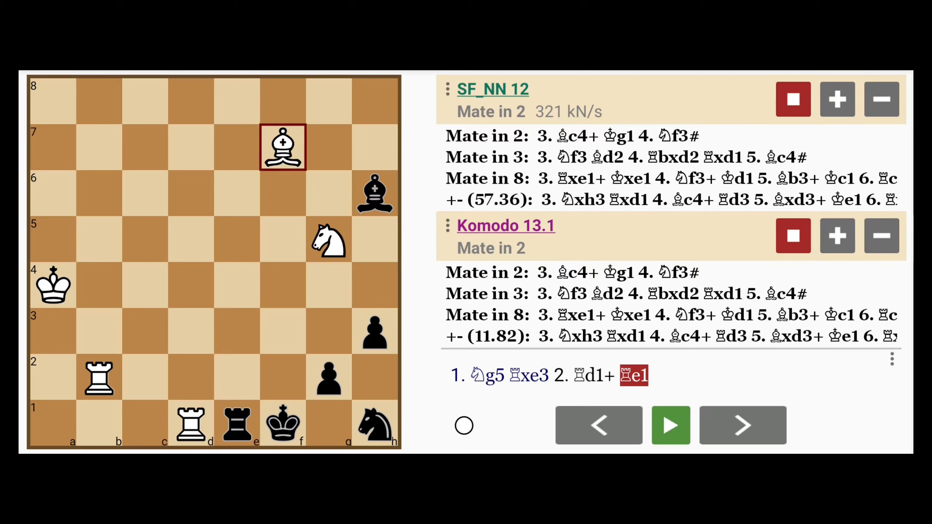
{"action": "left_click", "coordinate": [741, 425]}
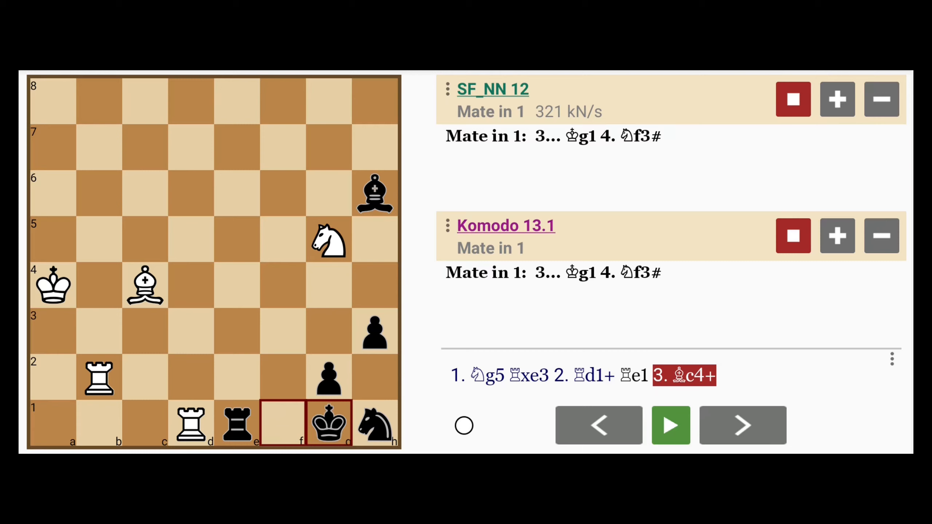
{"action": "left_click", "coordinate": [742, 425]}
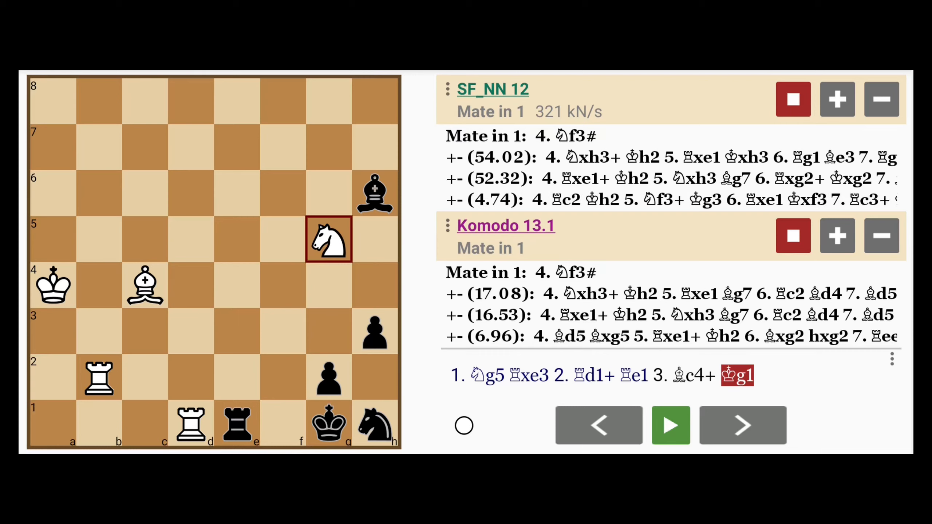
{"action": "left_click", "coordinate": [742, 425]}
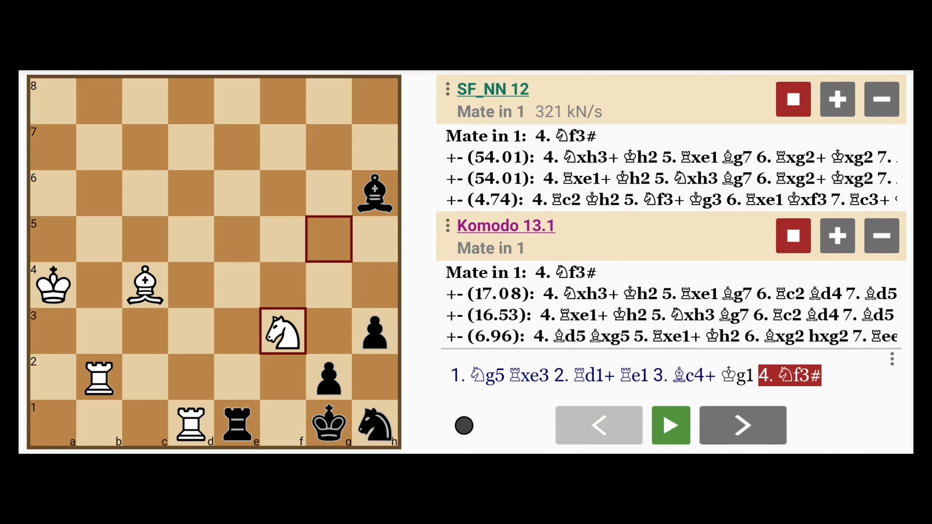
- Enter the variation 1...g1=Q 2.Qxh3+ Qg2 3.Qxg2# after 1.Ng5
{"action": "left_click", "coordinate": [597, 425]}
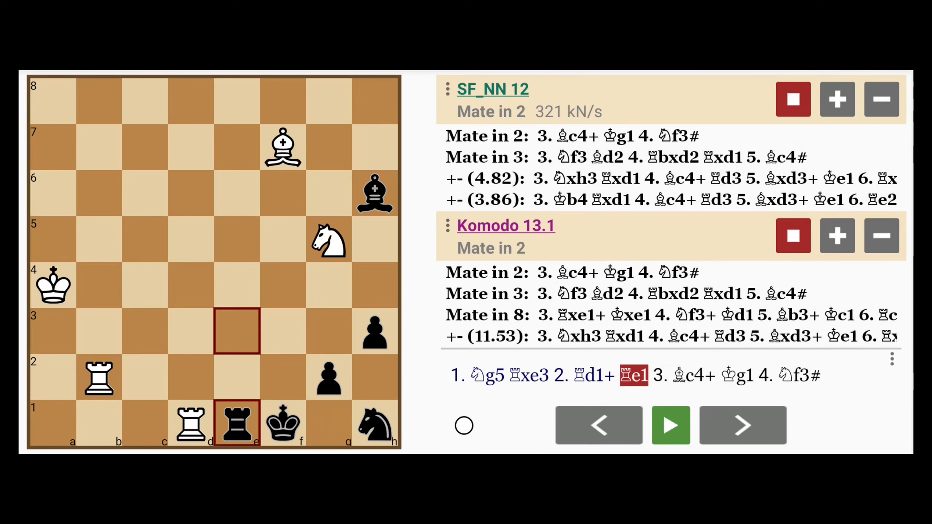
{"action": "left_click", "coordinate": [742, 425]}
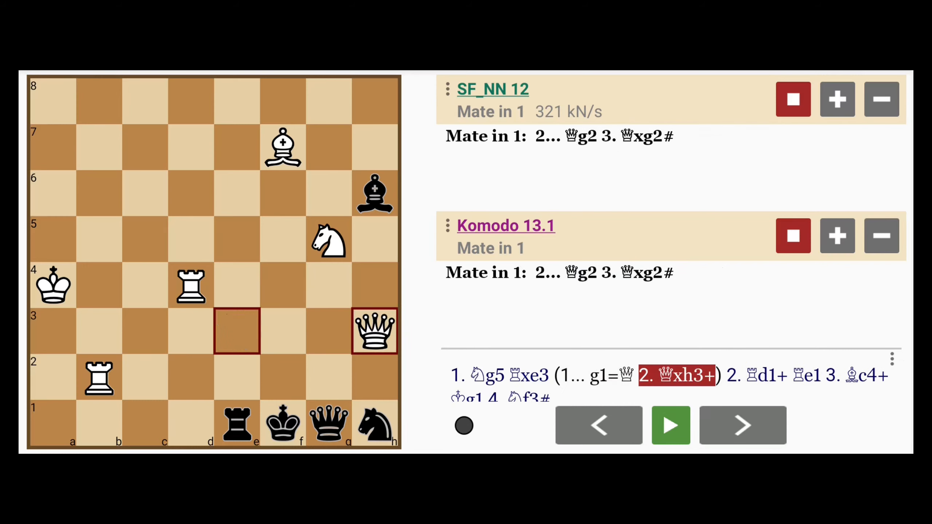
{"action": "left_click", "coordinate": [742, 425]}
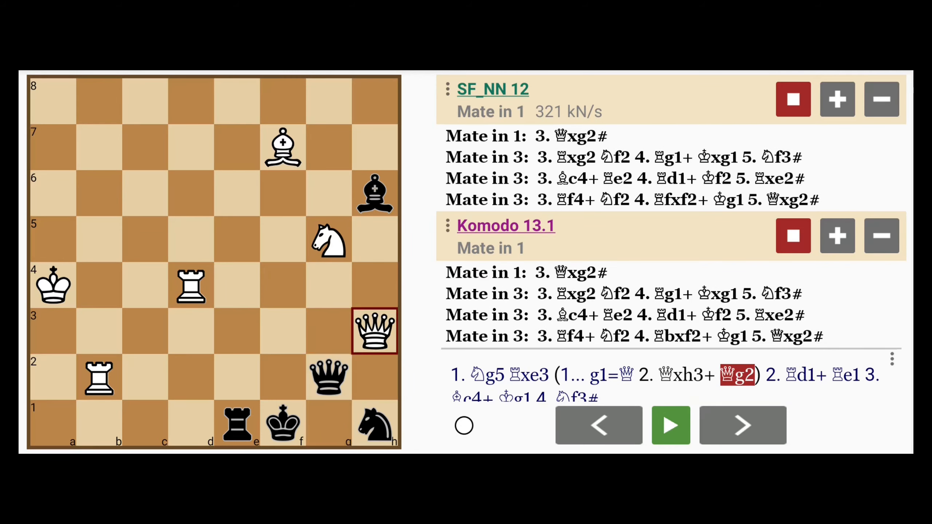
{"action": "left_click", "coordinate": [742, 425]}
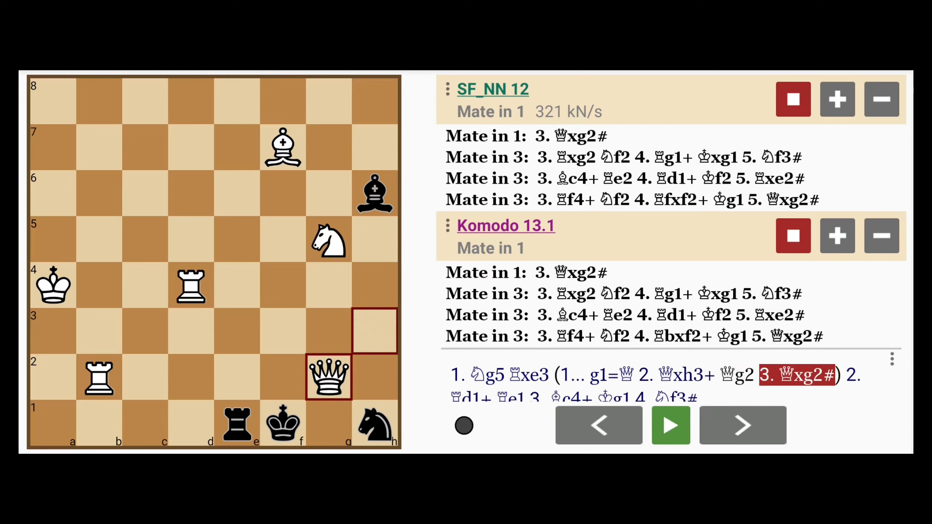
- Add 1...g1=N and 1...h2 as further Black replies to 1.Ng5
{"action": "left_click", "coordinate": [598, 425]}
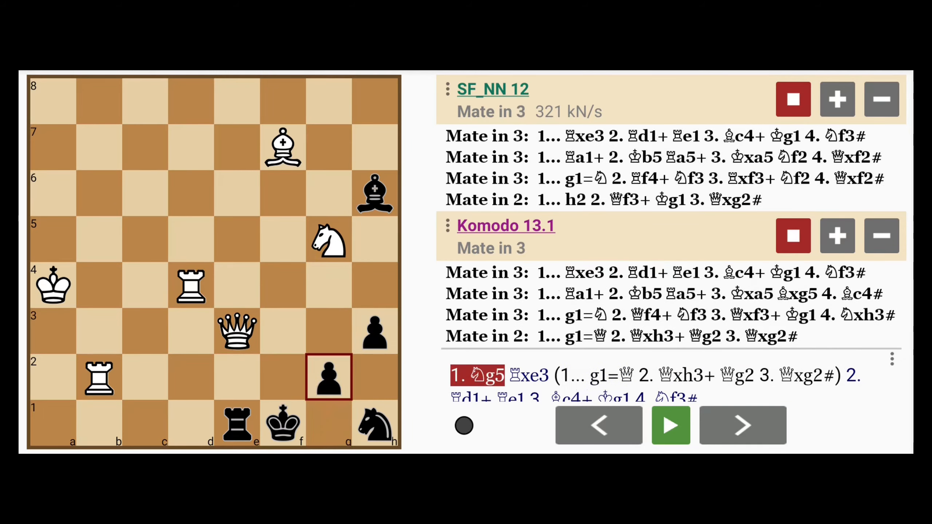
{"action": "left_click", "coordinate": [742, 426]}
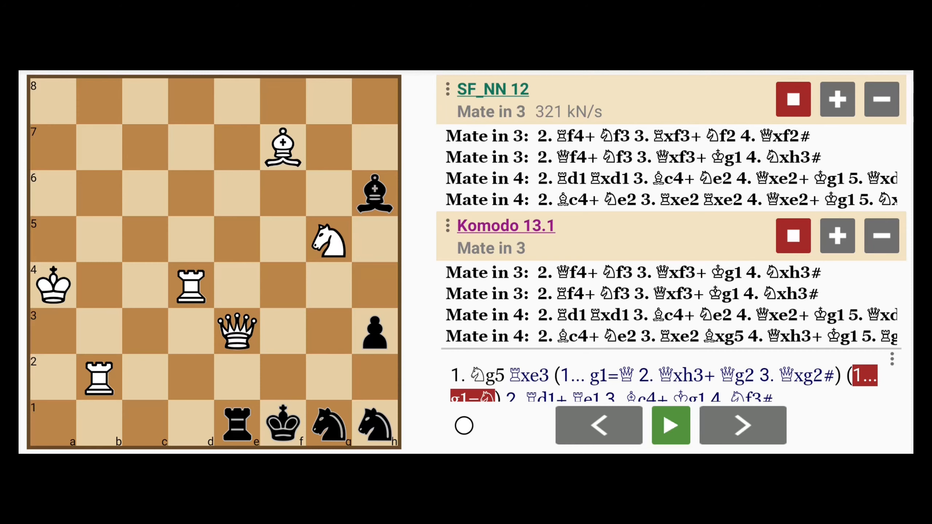
{"action": "left_click", "coordinate": [742, 425]}
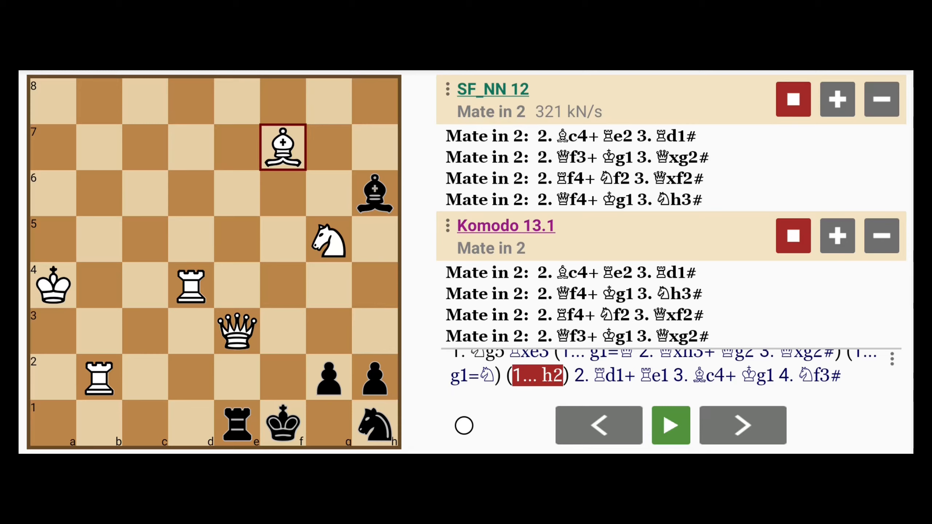
- Extend 1...h2 with 2.Bc4+ Re2 3.Rd1# and the alternative 3.Rb1#, returning to 1...Rxe3
{"action": "left_click", "coordinate": [741, 425]}
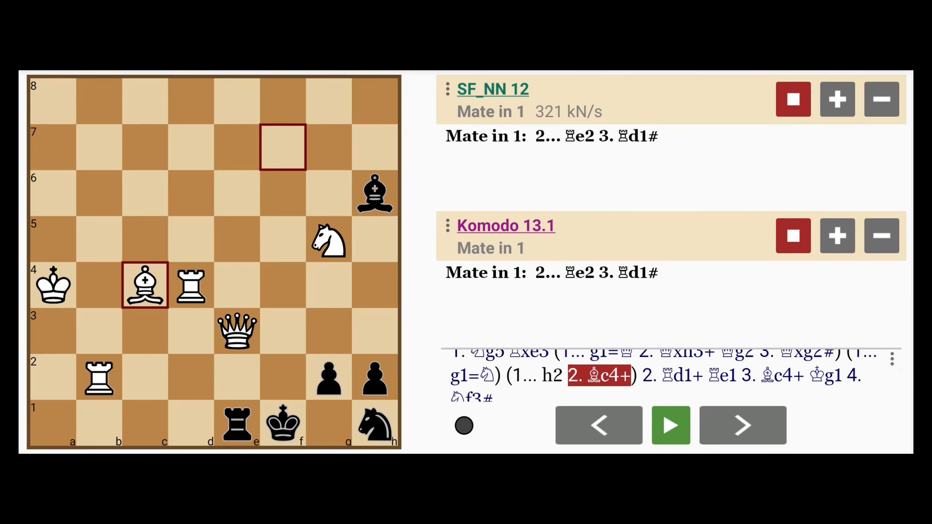
{"action": "left_click", "coordinate": [742, 425]}
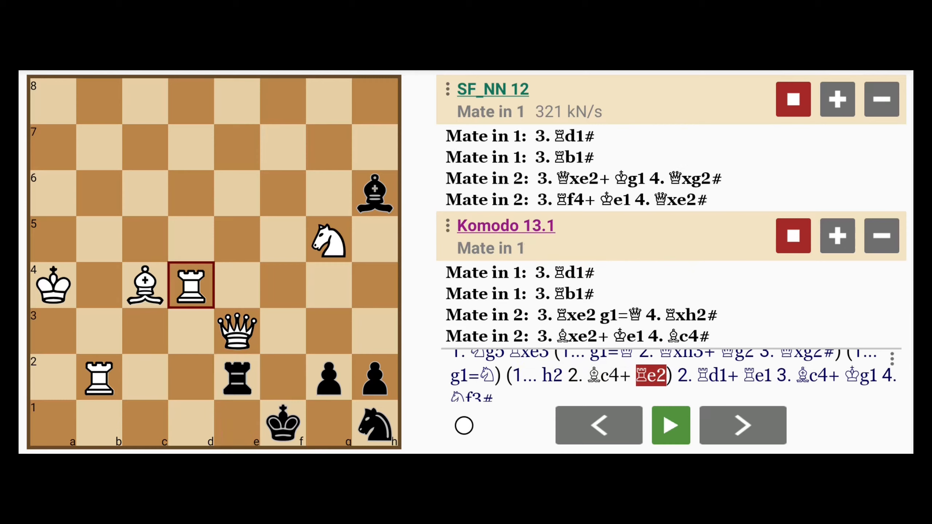
{"action": "left_click", "coordinate": [740, 425]}
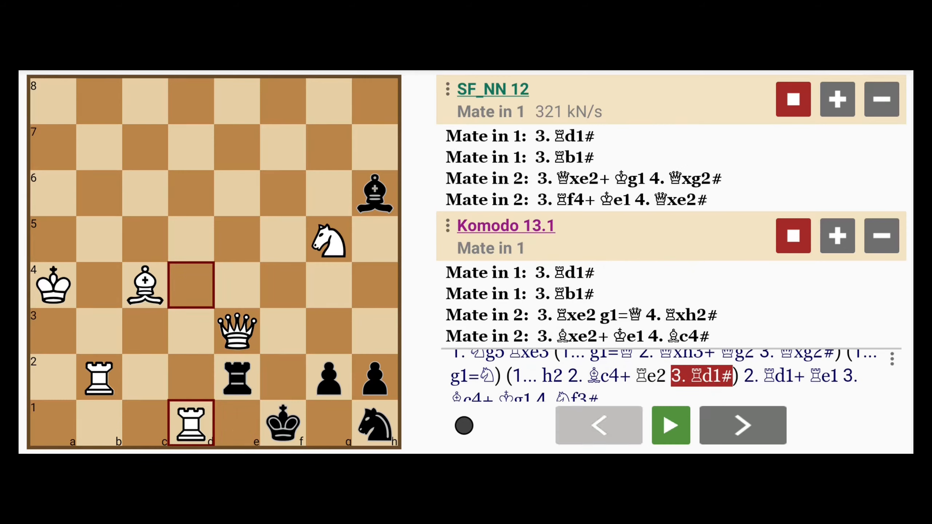
{"action": "left_click", "coordinate": [741, 425]}
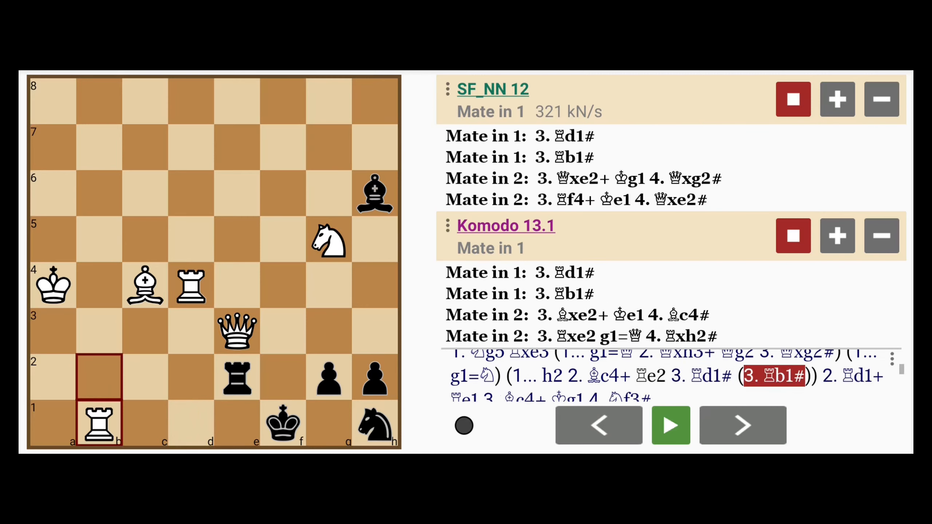
{"action": "left_click", "coordinate": [742, 425]}
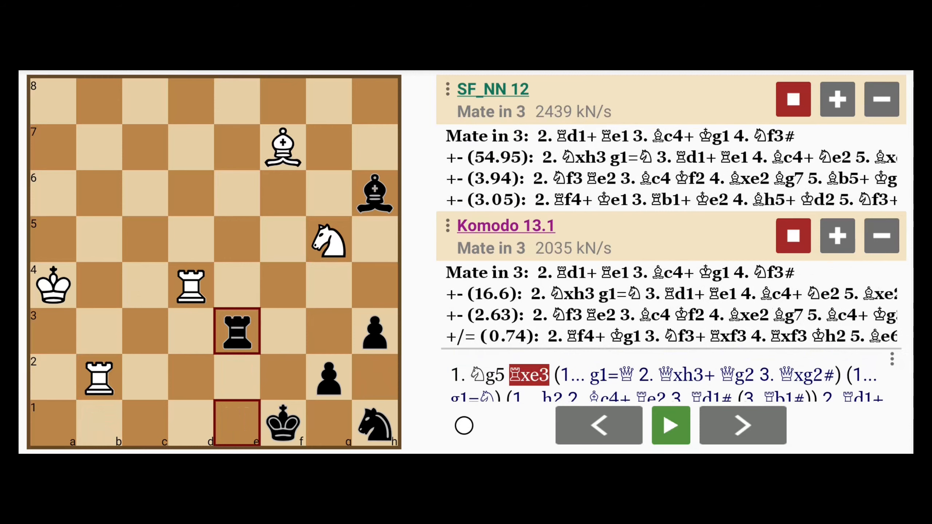
- Enter the side line 2.Rb1+ Kf2 3.Ne4+ Rxe4 4.Rxe4 g1=Q 5.Rxg1 Kxg1
{"action": "left_click", "coordinate": [742, 425]}
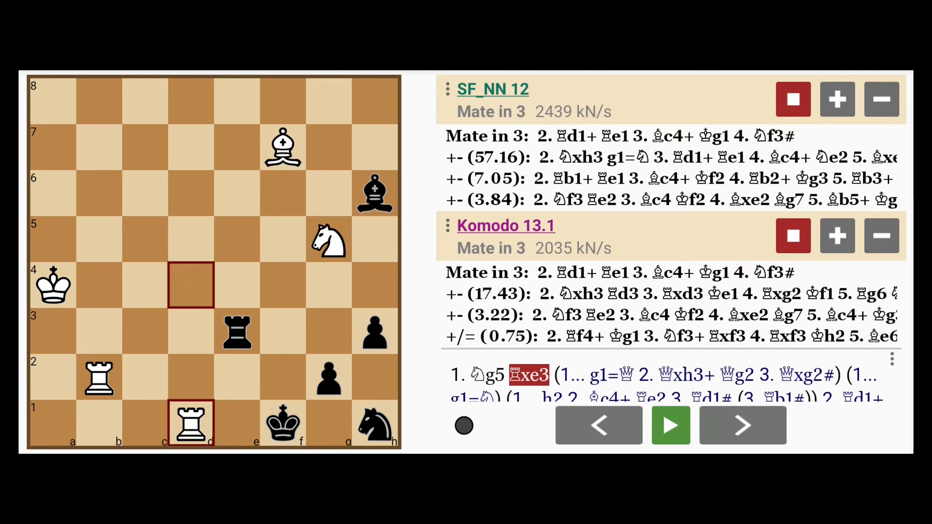
{"action": "left_click", "coordinate": [742, 425]}
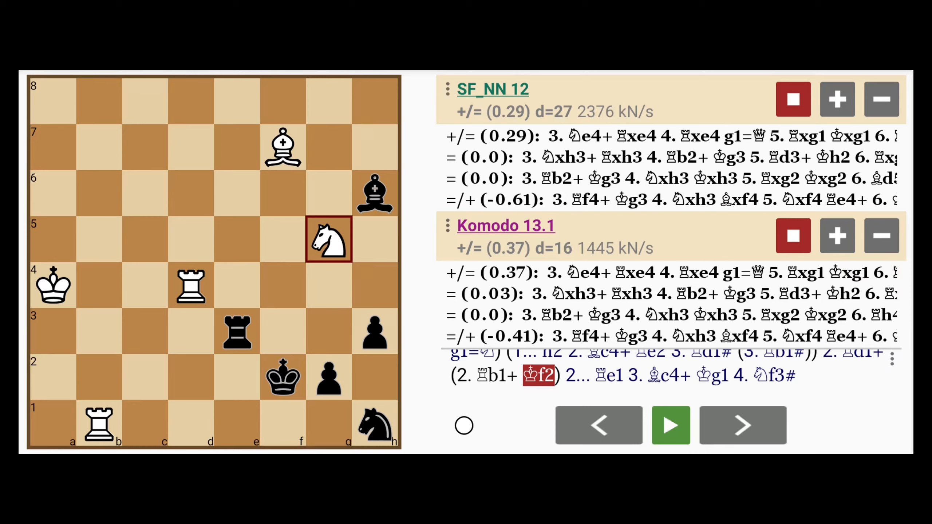
{"action": "left_click", "coordinate": [743, 426]}
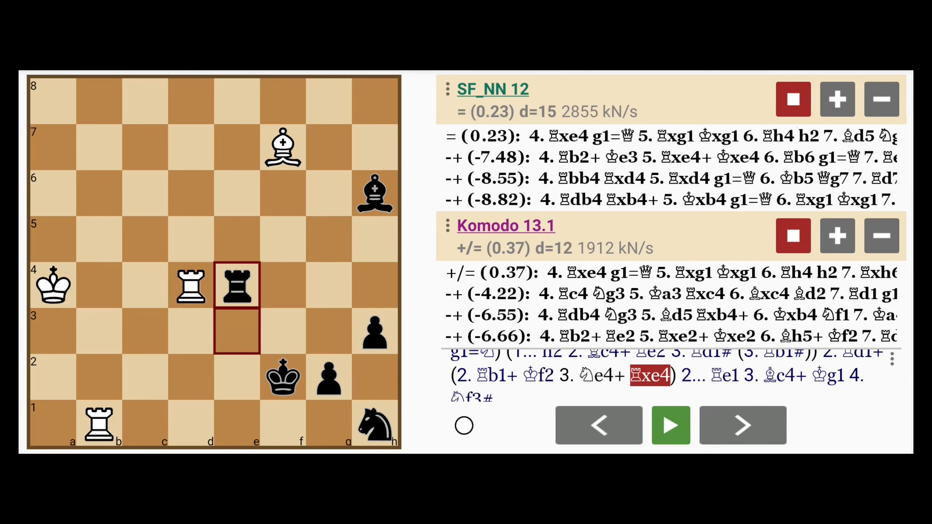
{"action": "left_click", "coordinate": [741, 425]}
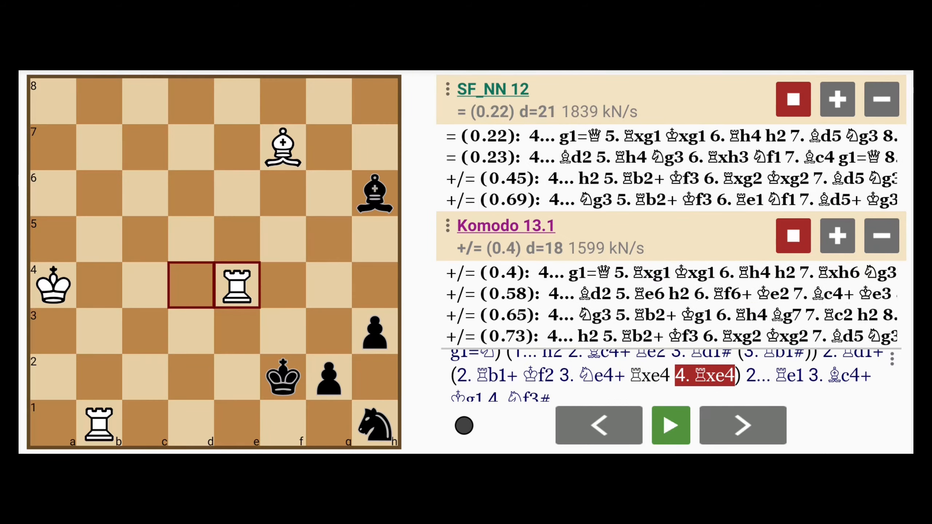
{"action": "left_click", "coordinate": [741, 425]}
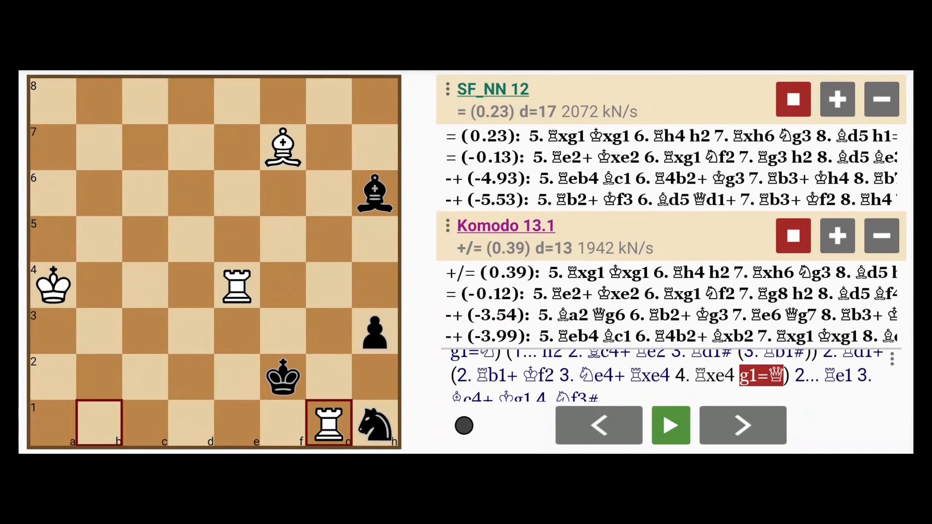
{"action": "left_click", "coordinate": [741, 425]}
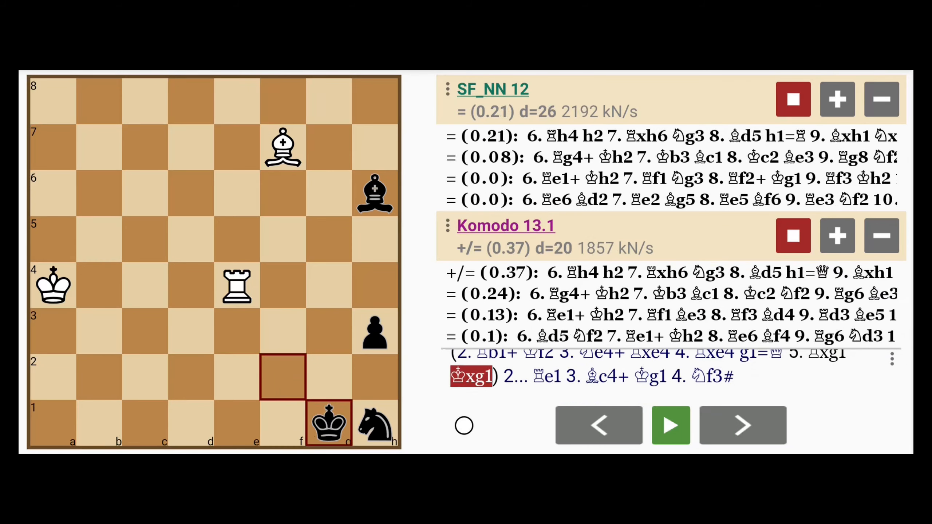
- Step back through 1...Rxe3 to the puzzle's starting position
{"action": "left_click", "coordinate": [742, 425]}
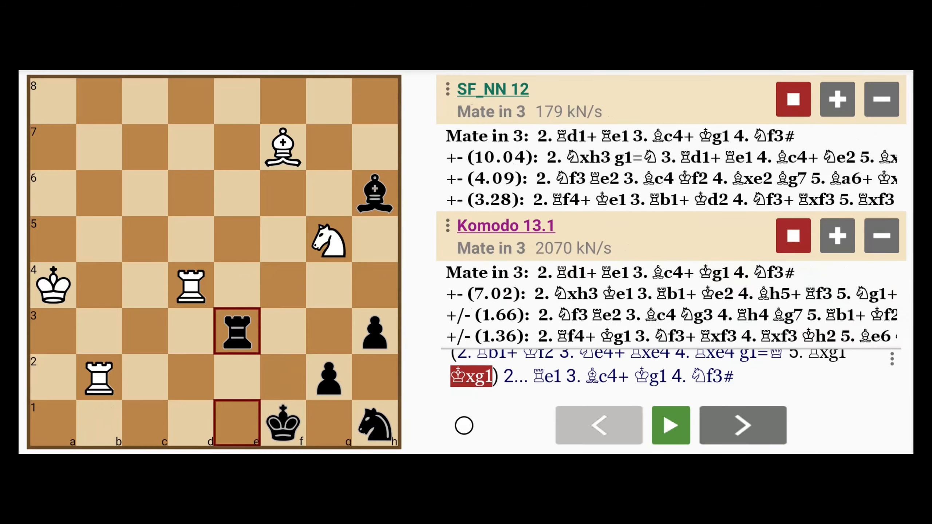
{"action": "left_click", "coordinate": [598, 425]}
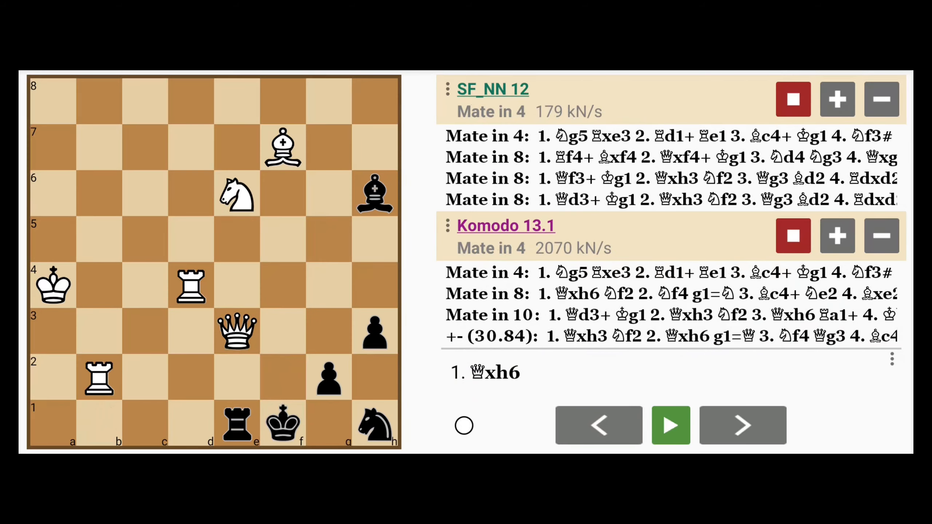